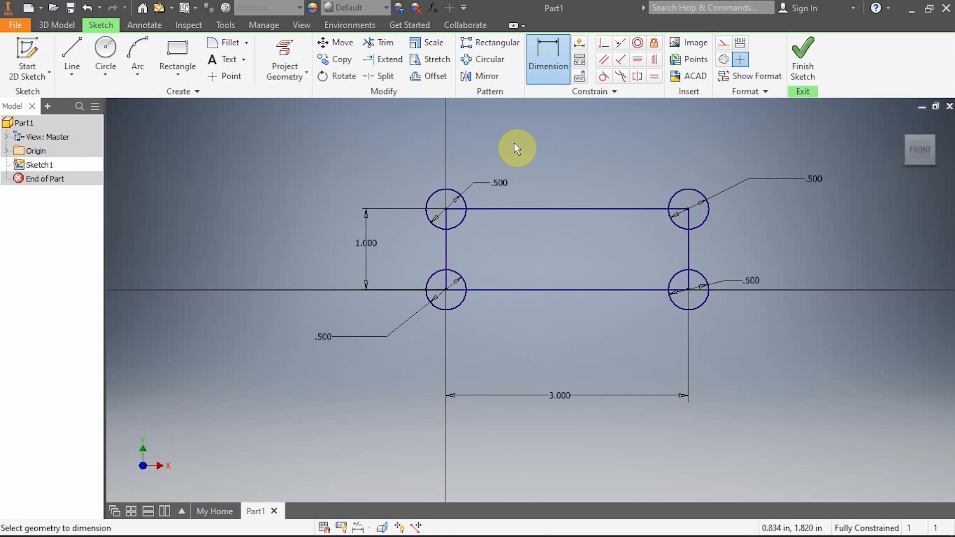
pyautogui.moveTo(658, 274)
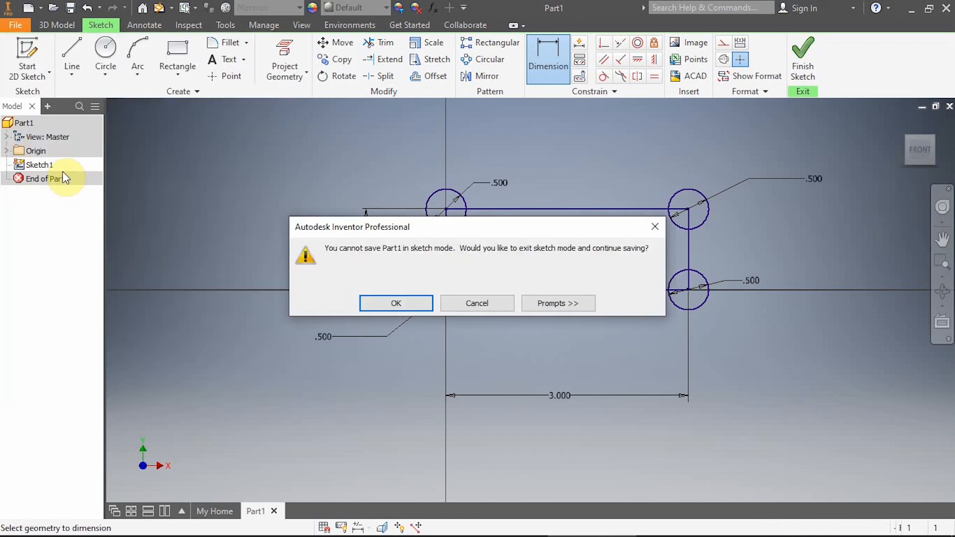
pyautogui.moveTo(381, 267)
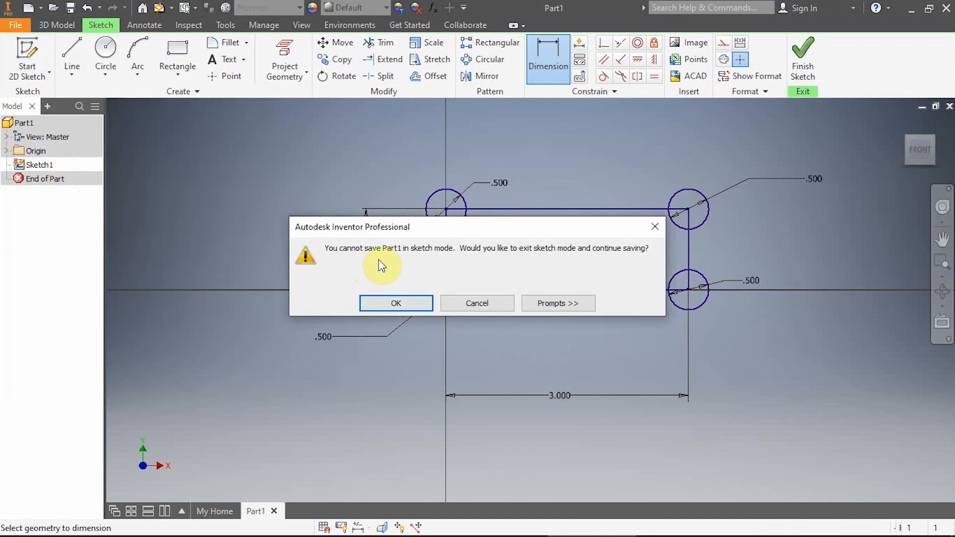
pyautogui.moveTo(509, 269)
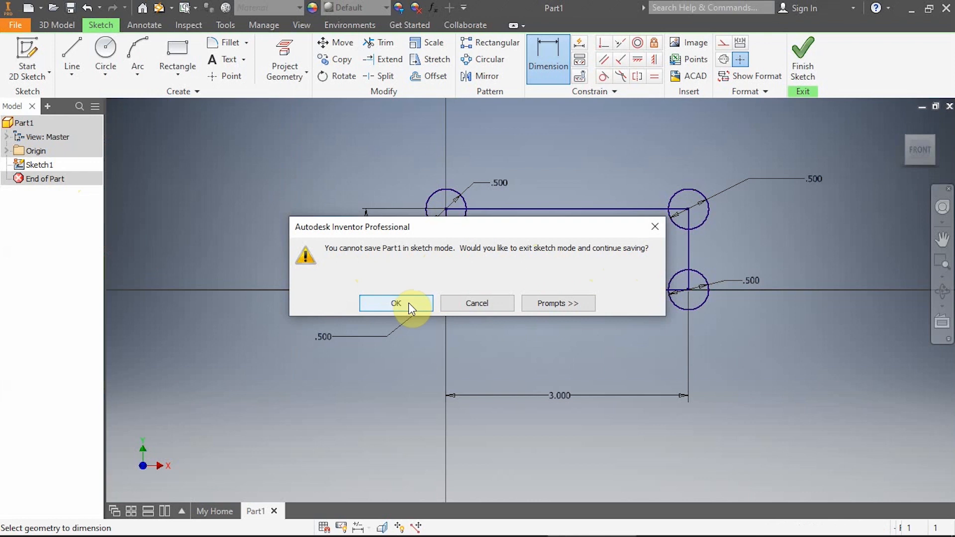
# Accept the exit-sketch warning and save the part in Documents as '1 Demo.ipt'.
pyautogui.click(396, 304)
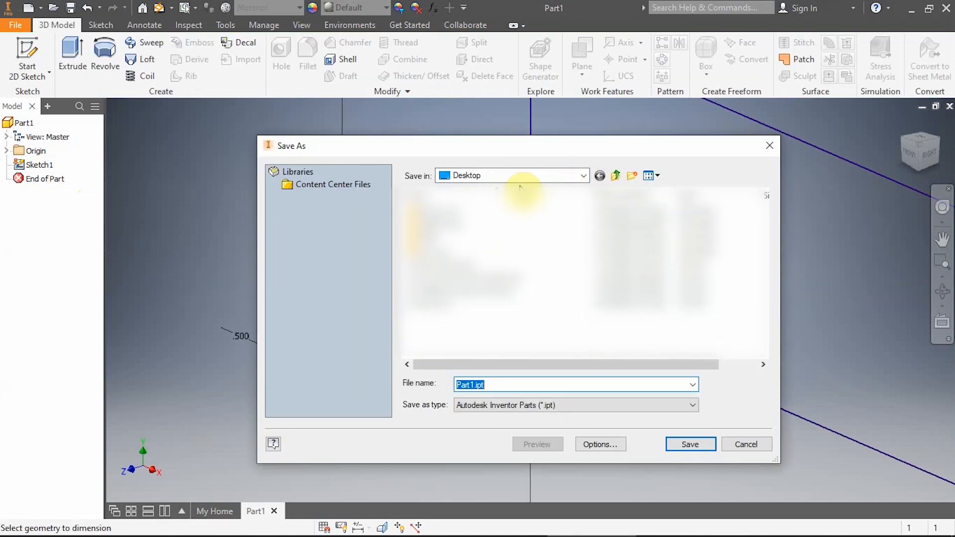
pyautogui.moveTo(547, 184)
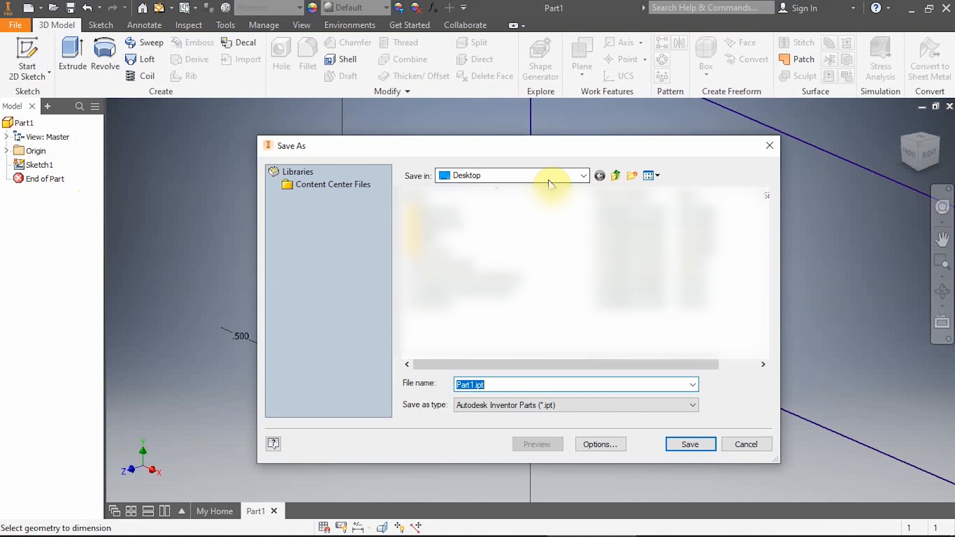
pyautogui.moveTo(514, 364)
pyautogui.write('01 Demo')
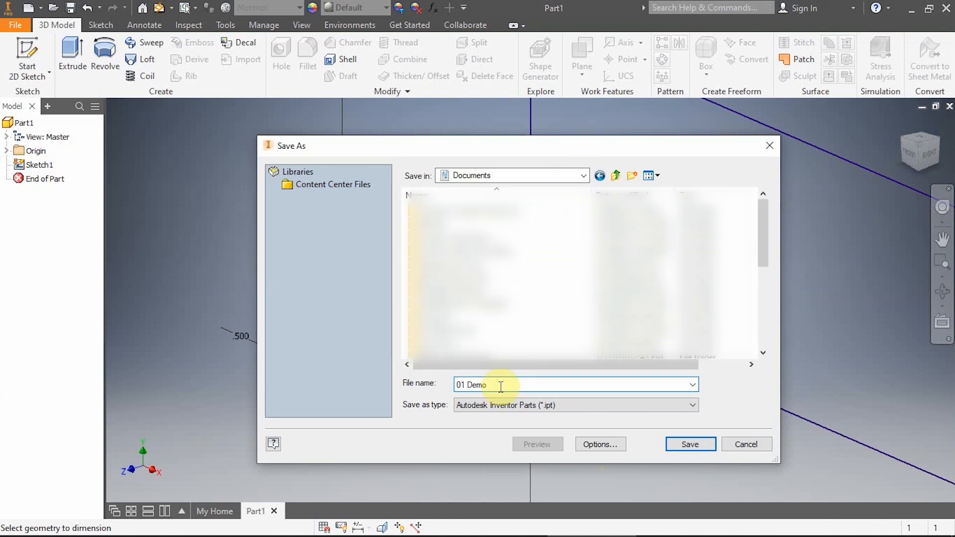
pyautogui.doubleClick(471, 384)
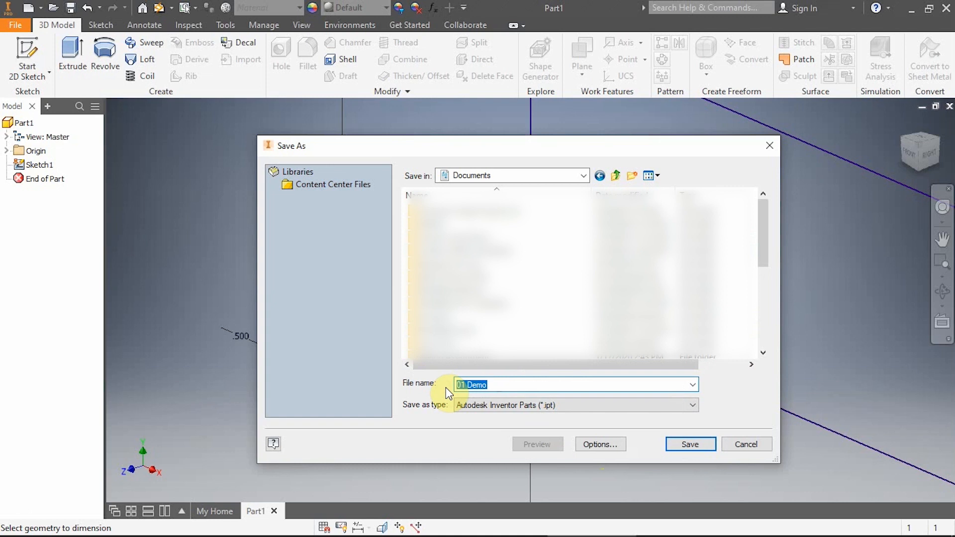
pyautogui.write('1')
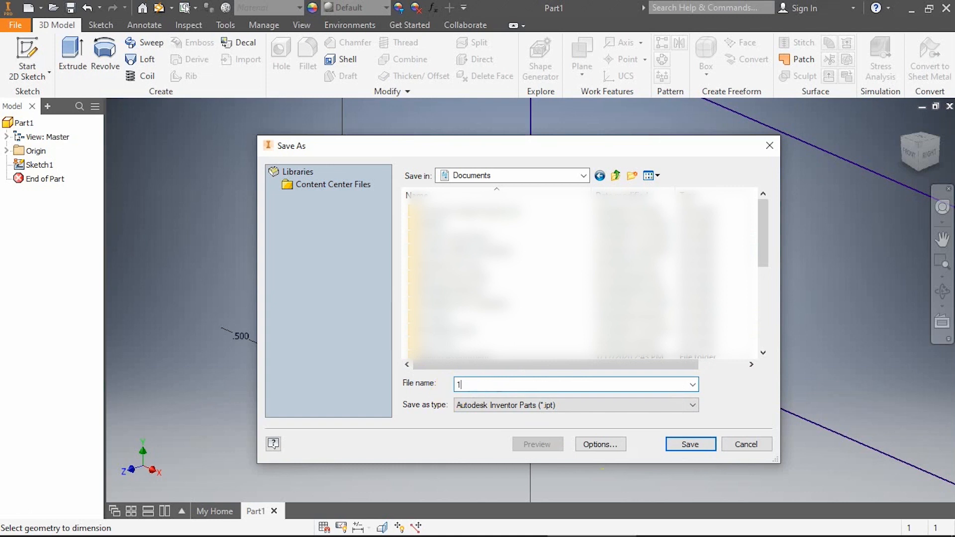
pyautogui.write('Demo')
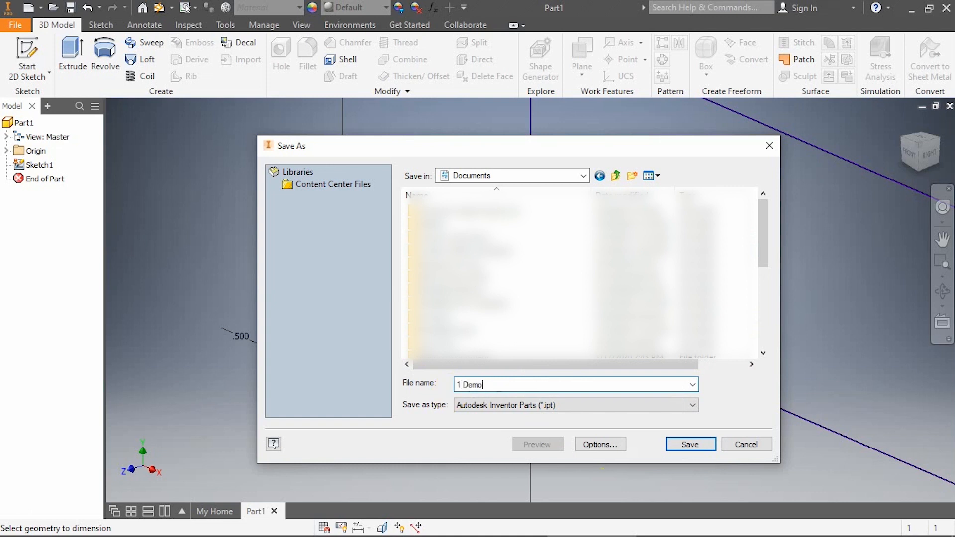
pyautogui.click(690, 443)
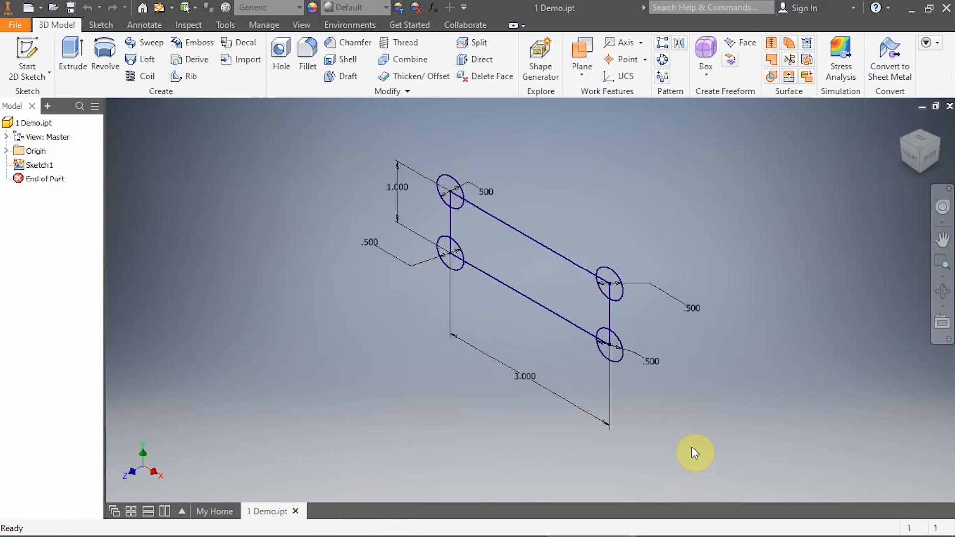
pyautogui.moveTo(662, 435)
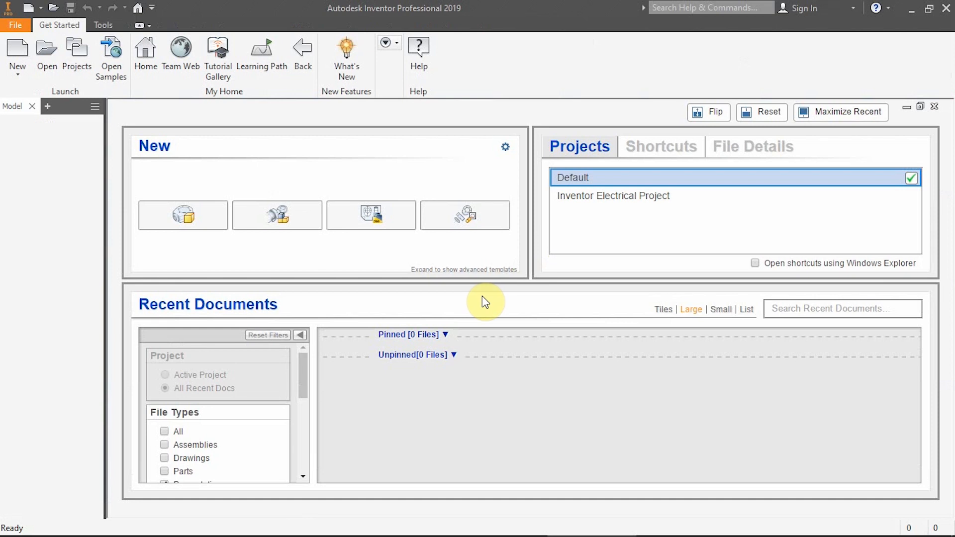
pyautogui.moveTo(381, 355)
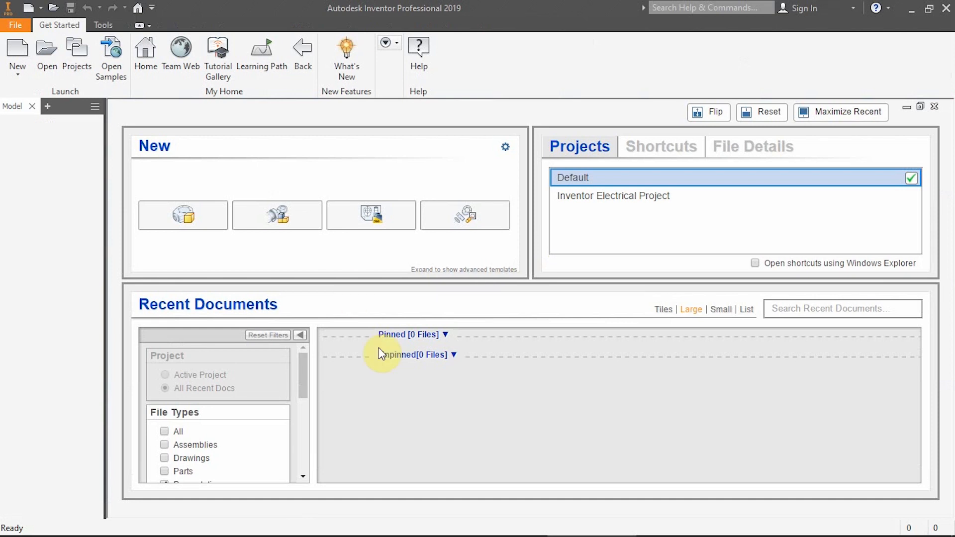
pyautogui.moveTo(47, 49)
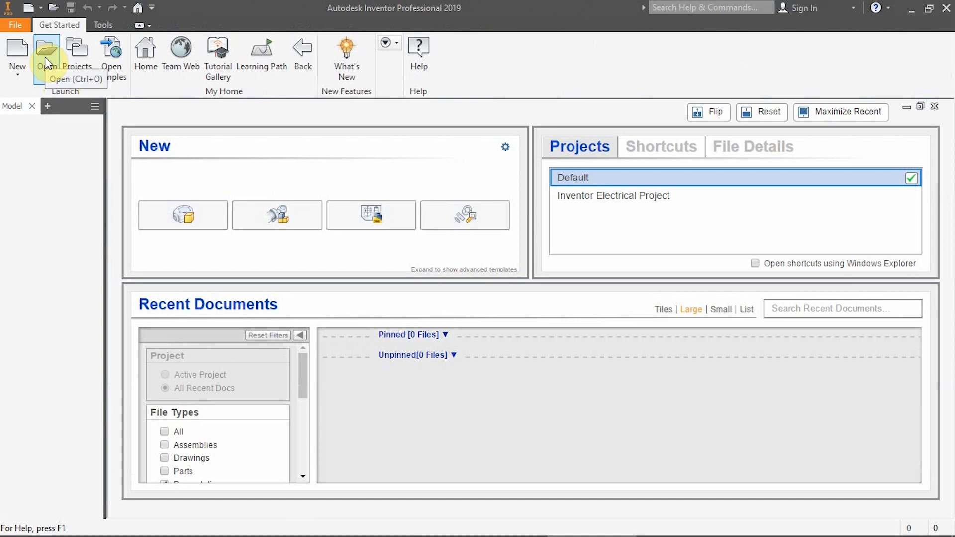
# Browse to Documents and reopen the saved part file 1 Demo.ipt.
pyautogui.click(46, 50)
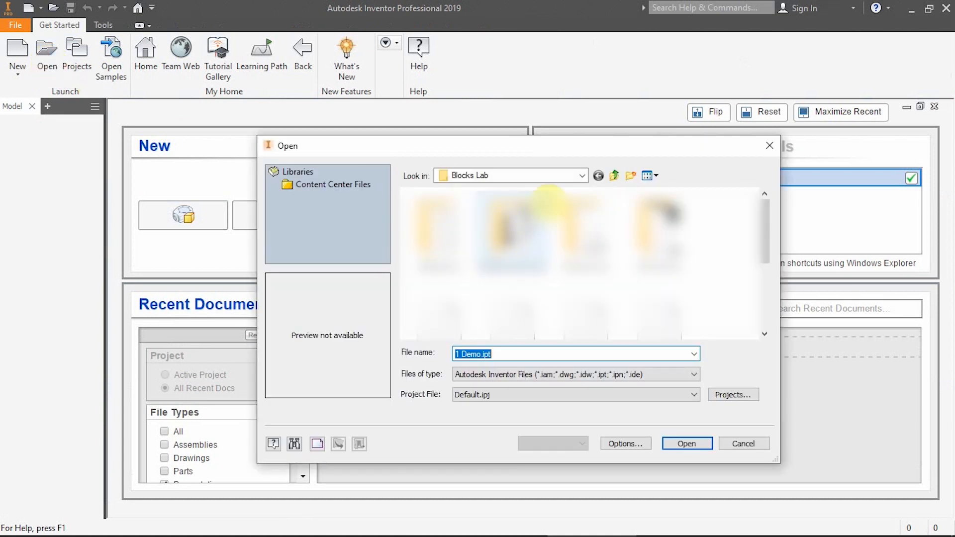
pyautogui.click(580, 175)
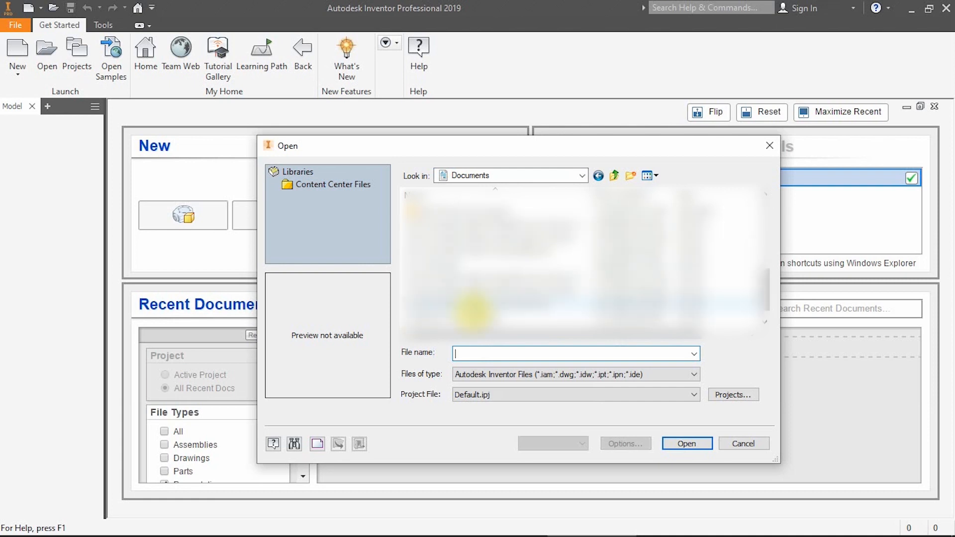
pyautogui.click(548, 250)
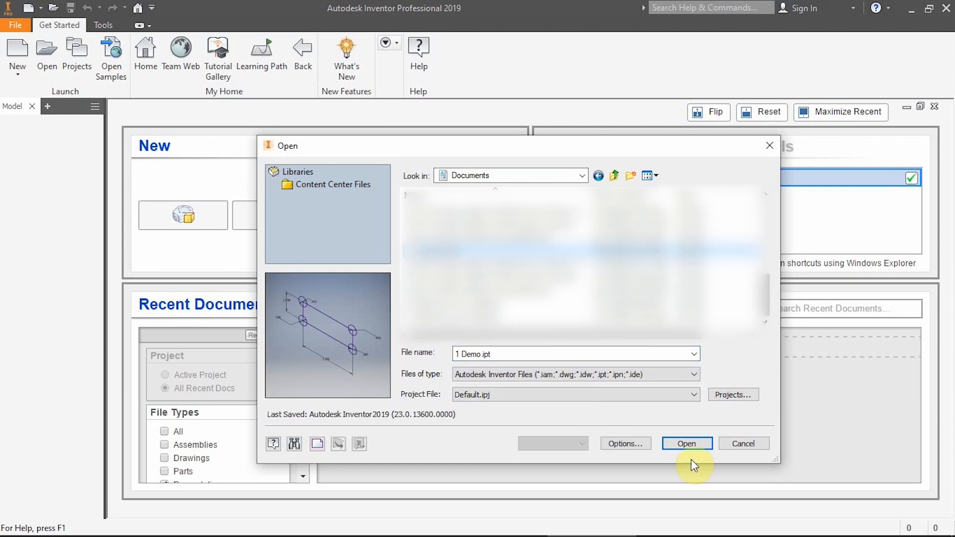
pyautogui.click(686, 443)
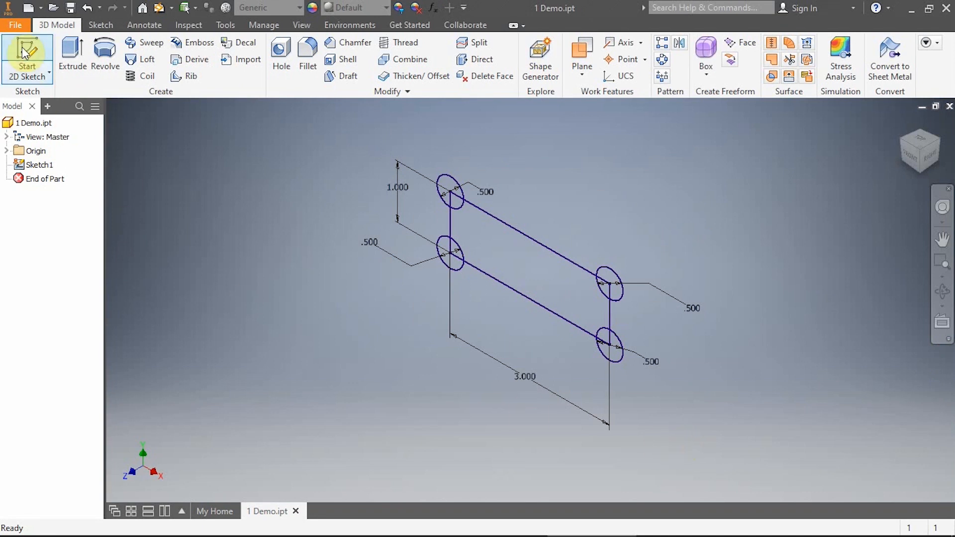
# Start a second 2D sketch, confirm the circle dimension and activate Trim on the Modify panel.
pyautogui.click(27, 58)
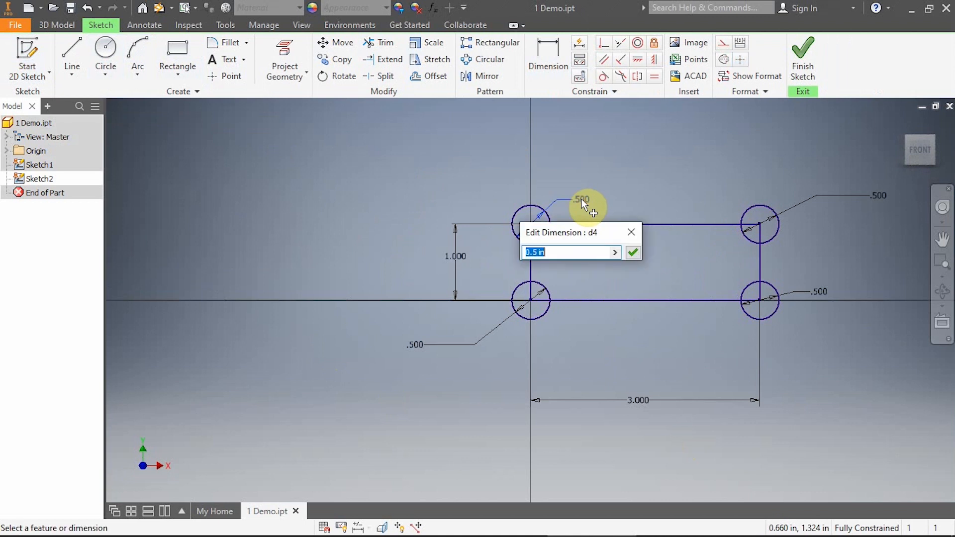
pyautogui.click(633, 251)
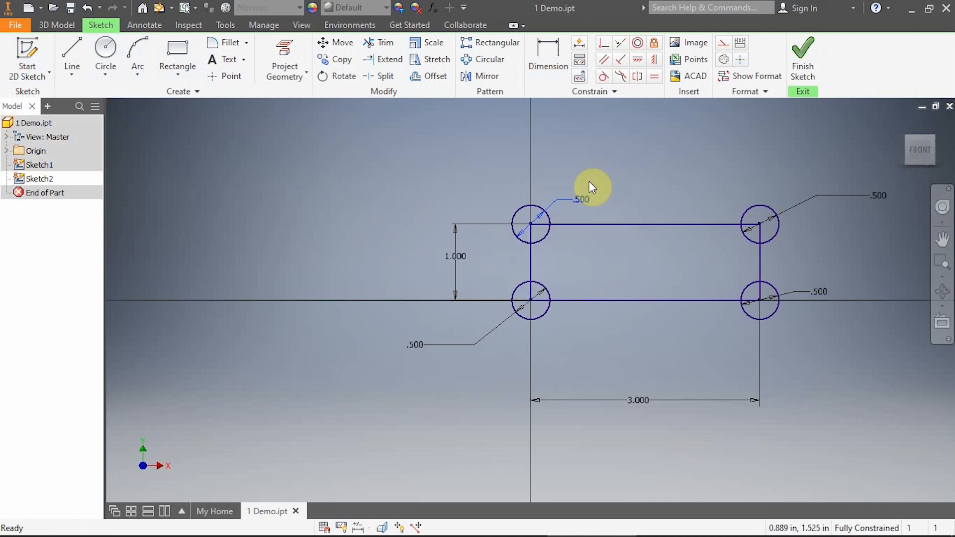
pyautogui.moveTo(631, 269)
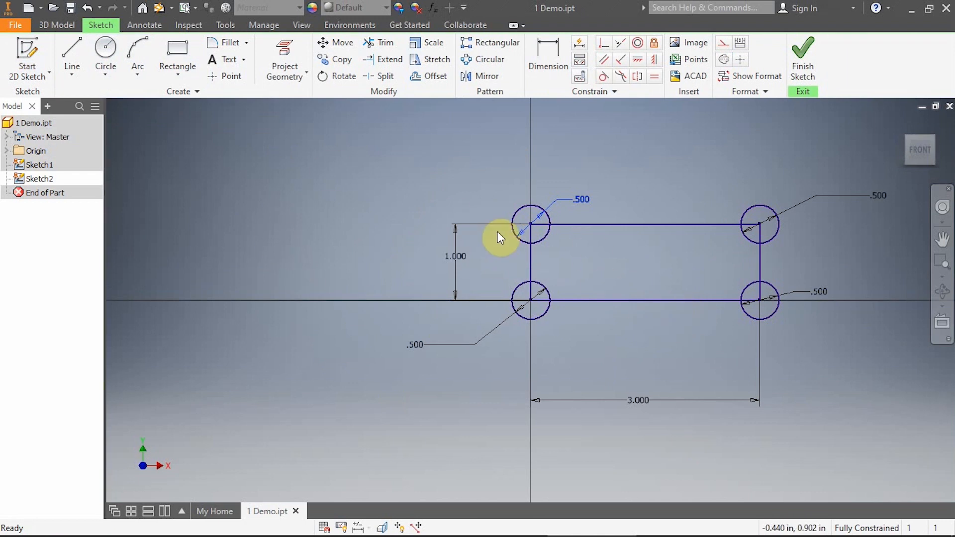
pyautogui.click(385, 43)
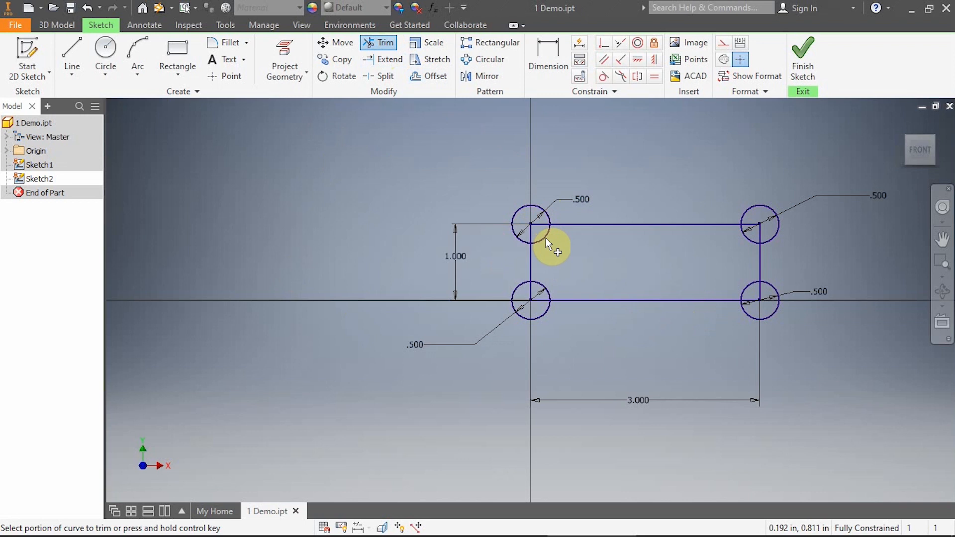
pyautogui.moveTo(806, 172)
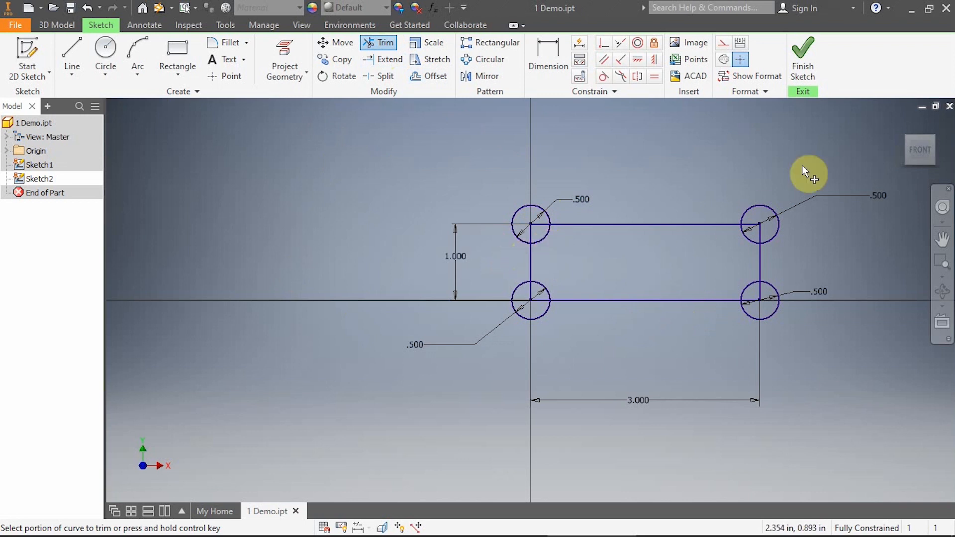
pyautogui.moveTo(802, 55)
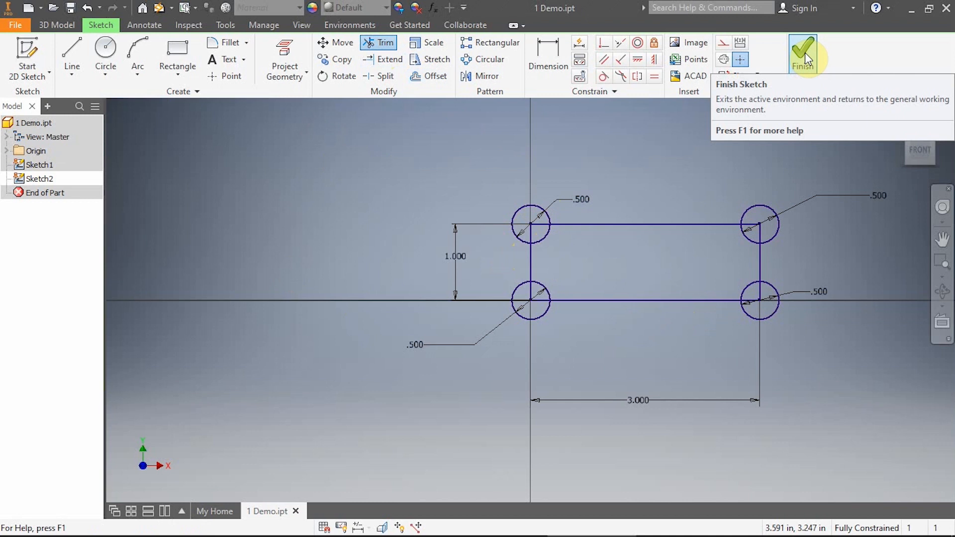
# Finish the sketch and alternately select Sketch1 and Sketch2 in the browser to compare them.
pyautogui.click(802, 55)
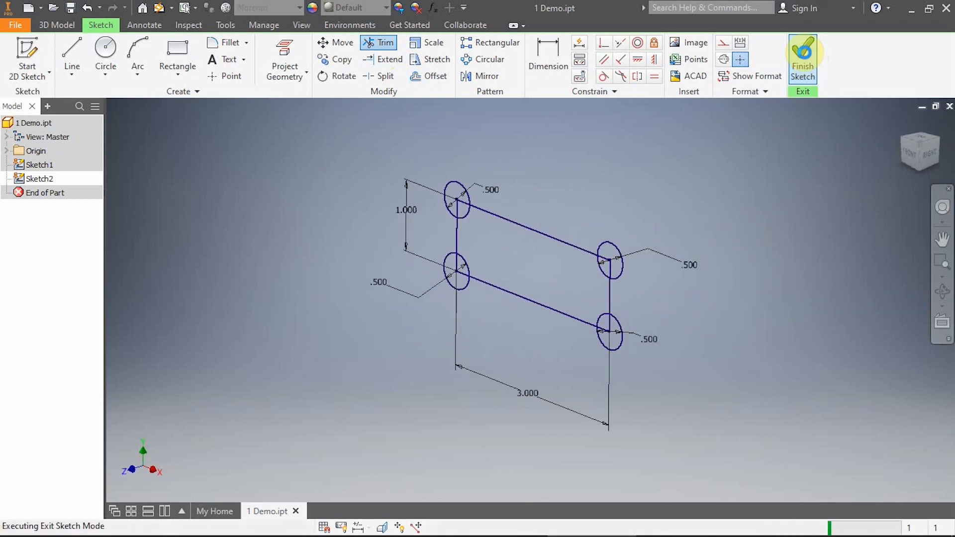
pyautogui.click(801, 58)
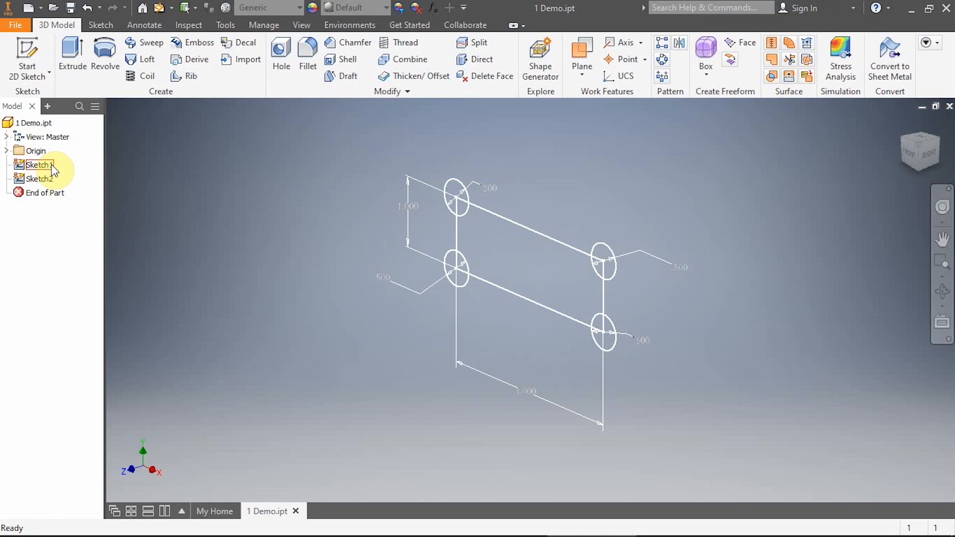
pyautogui.click(39, 178)
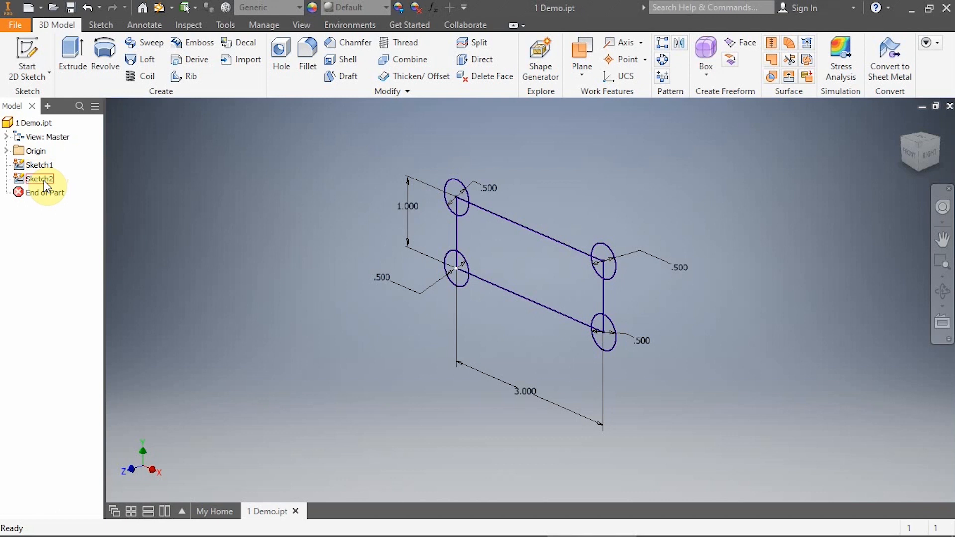
pyautogui.click(39, 164)
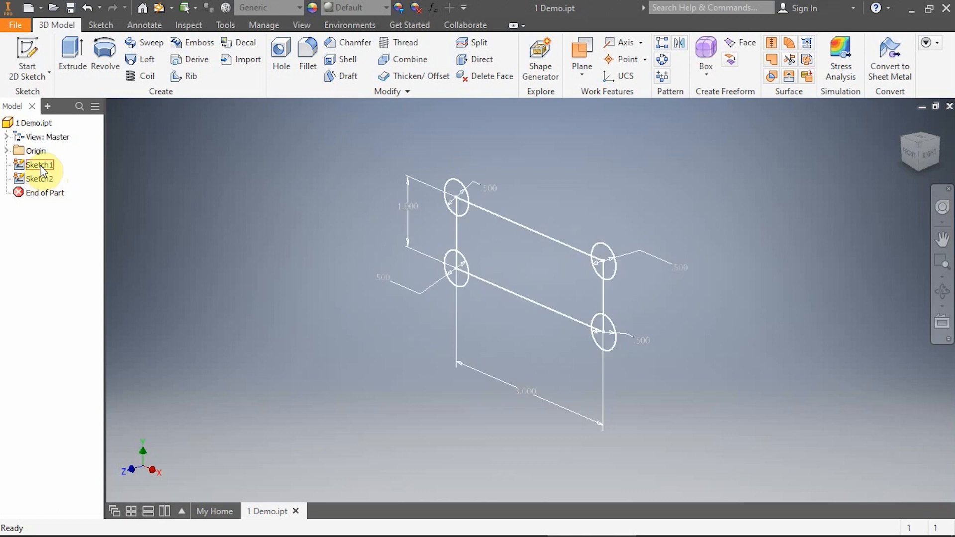
pyautogui.click(40, 178)
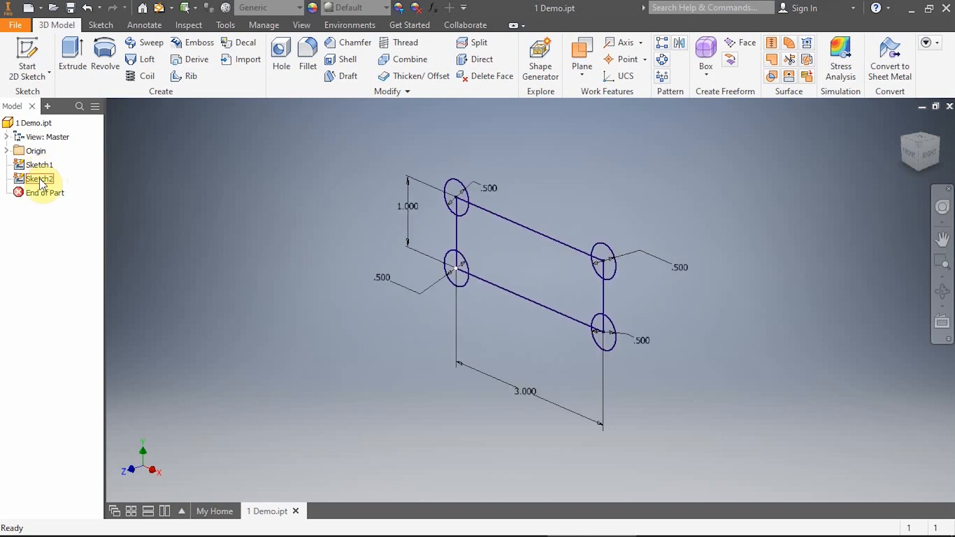
pyautogui.click(40, 164)
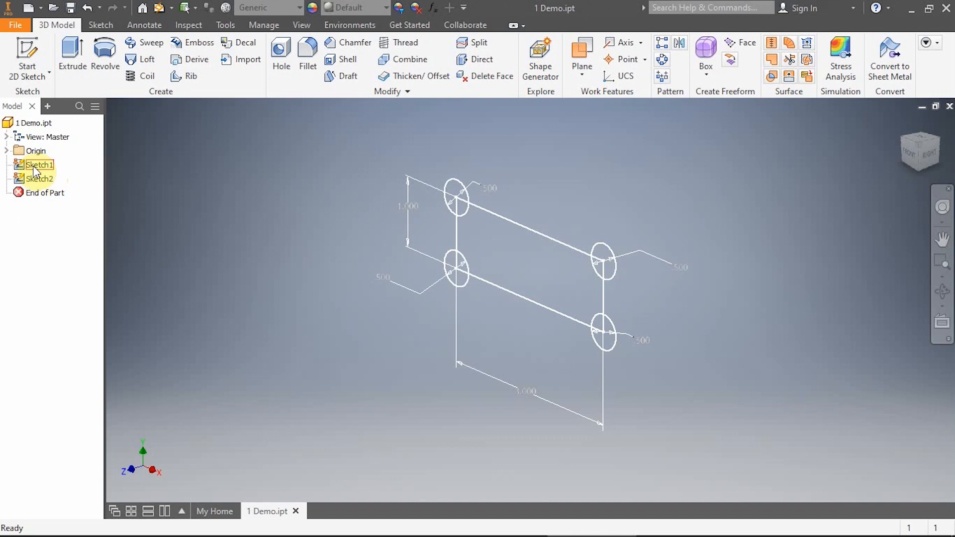
# Reopen Sketch1 for editing via its browser context menu.
pyautogui.click(38, 164)
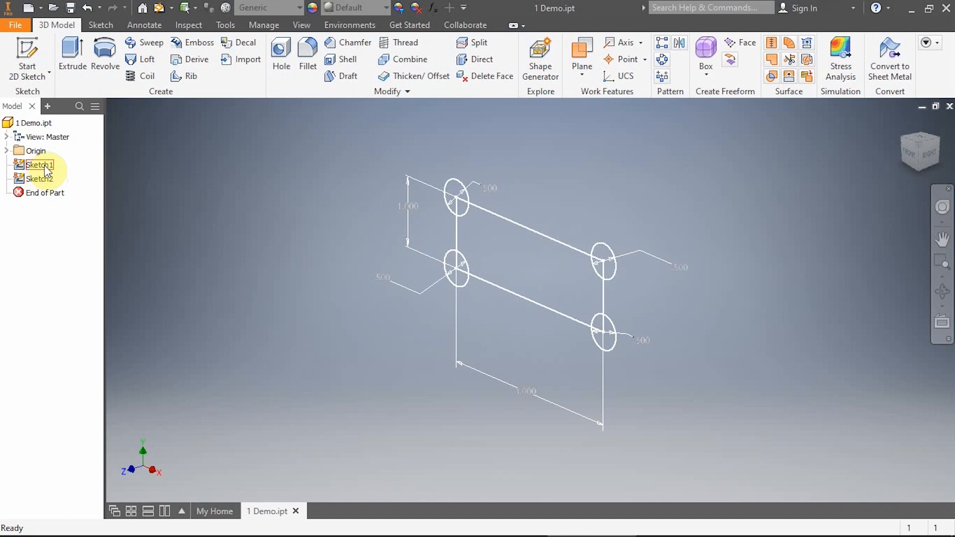
pyautogui.rightClick(38, 164)
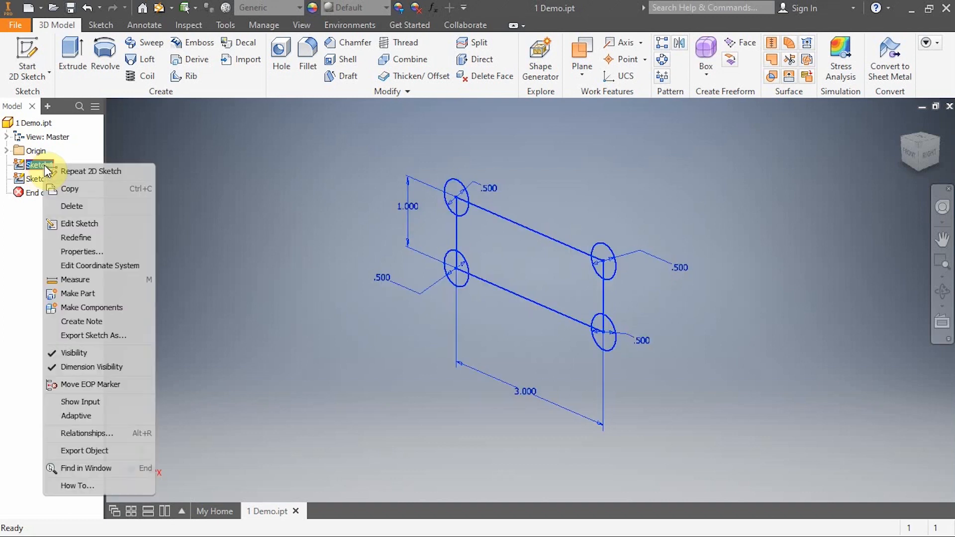
pyautogui.click(80, 223)
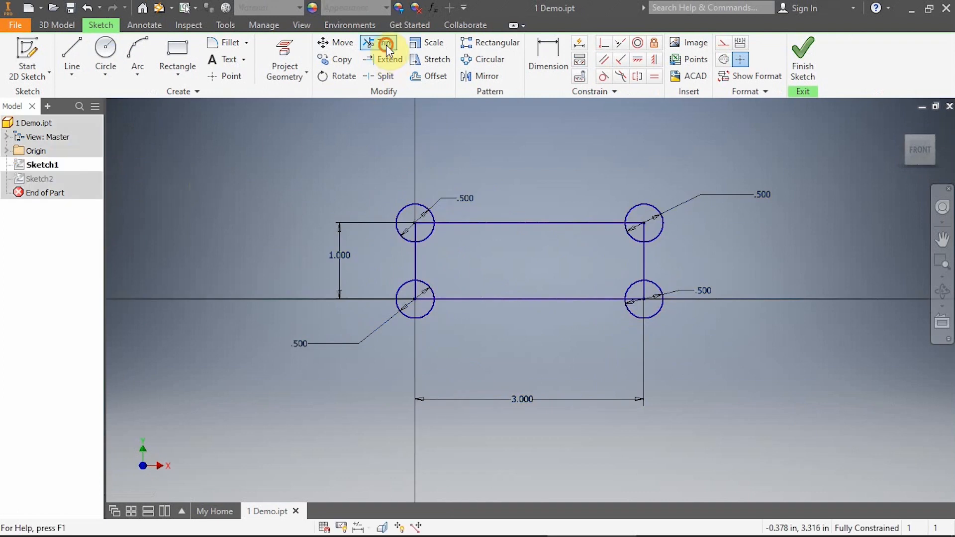
# Trim the lower-left bottom edge portion and the lower-right circle into a rounded corner arc.
pyautogui.click(382, 47)
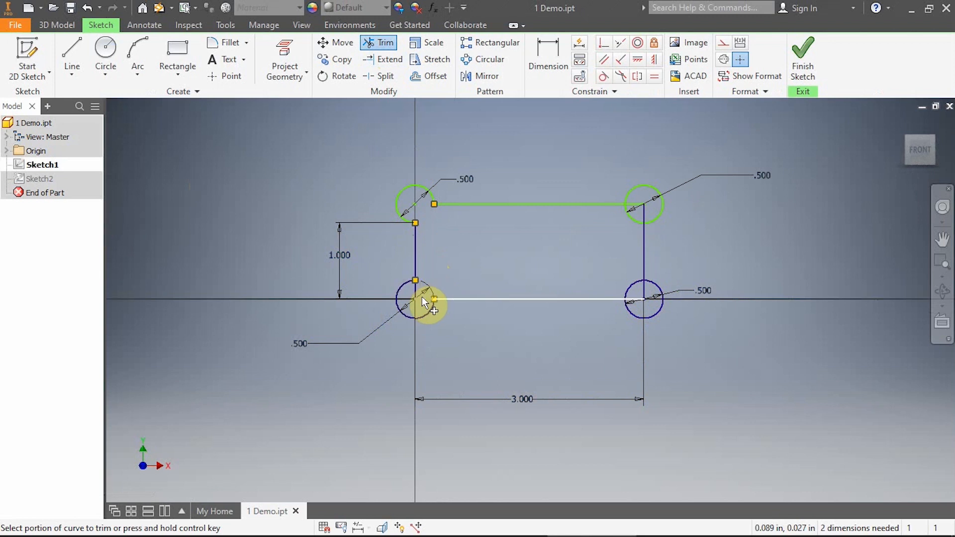
pyautogui.click(433, 299)
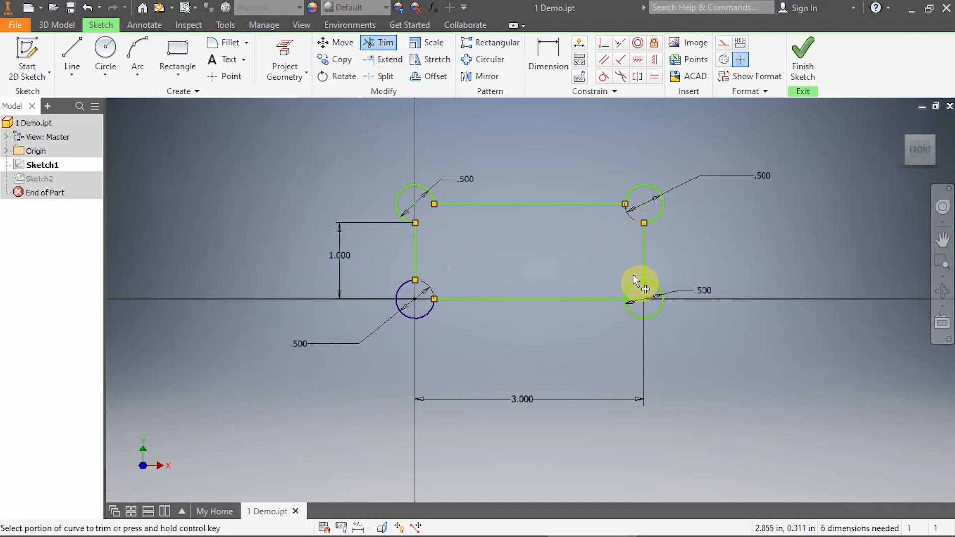
pyautogui.click(636, 299)
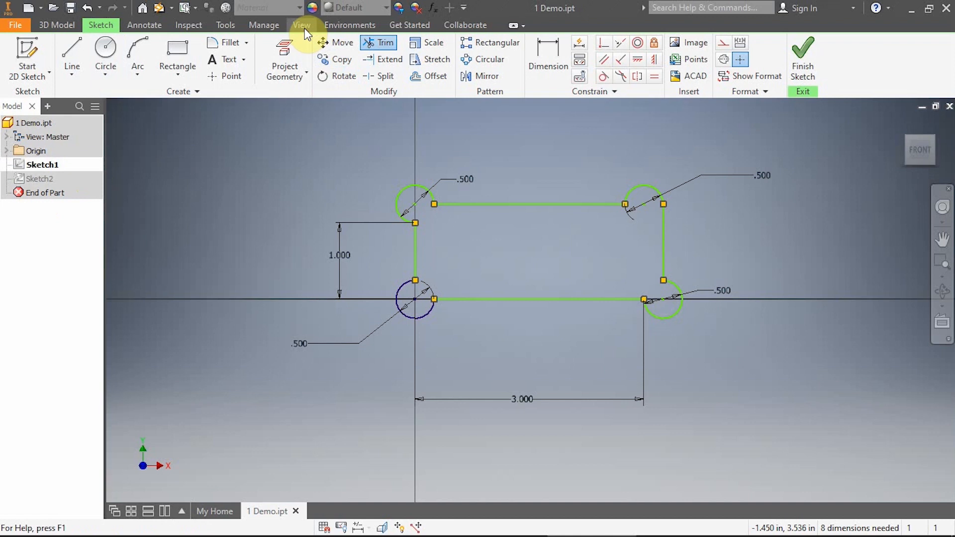
pyautogui.click(300, 24)
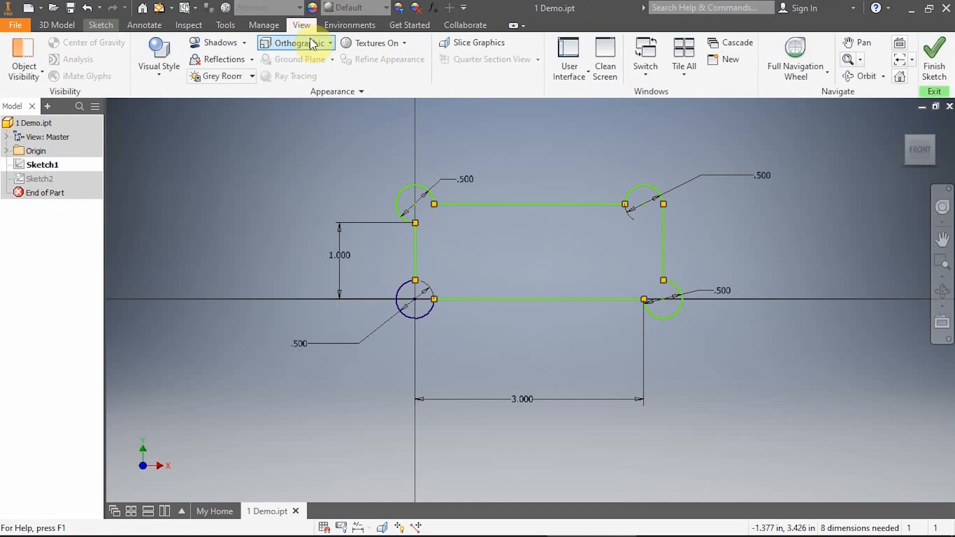
pyautogui.click(568, 57)
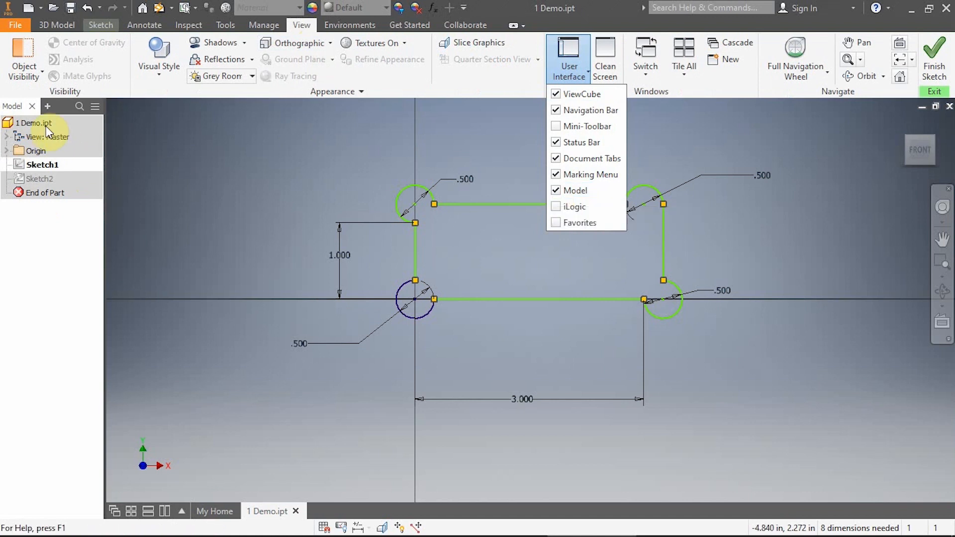
pyautogui.click(100, 25)
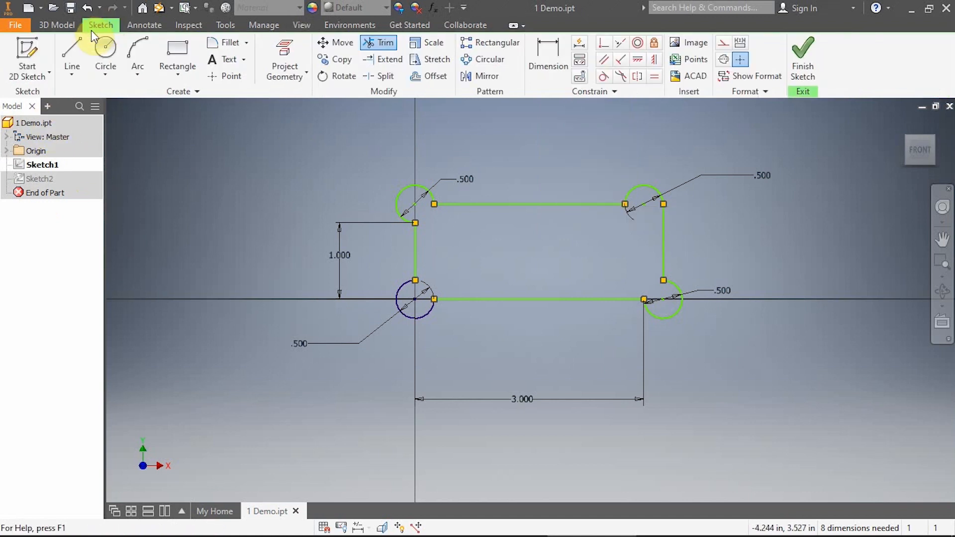